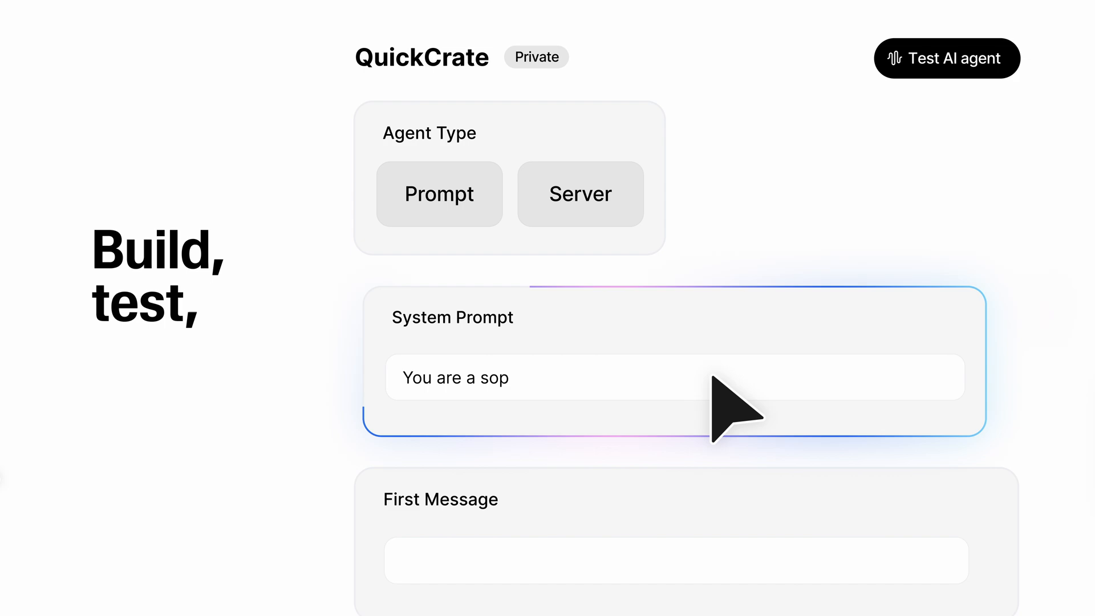
- Scroll the QuickCrate agent's test chat to the welcome greeting and the user's reply
scroll(down, 3)
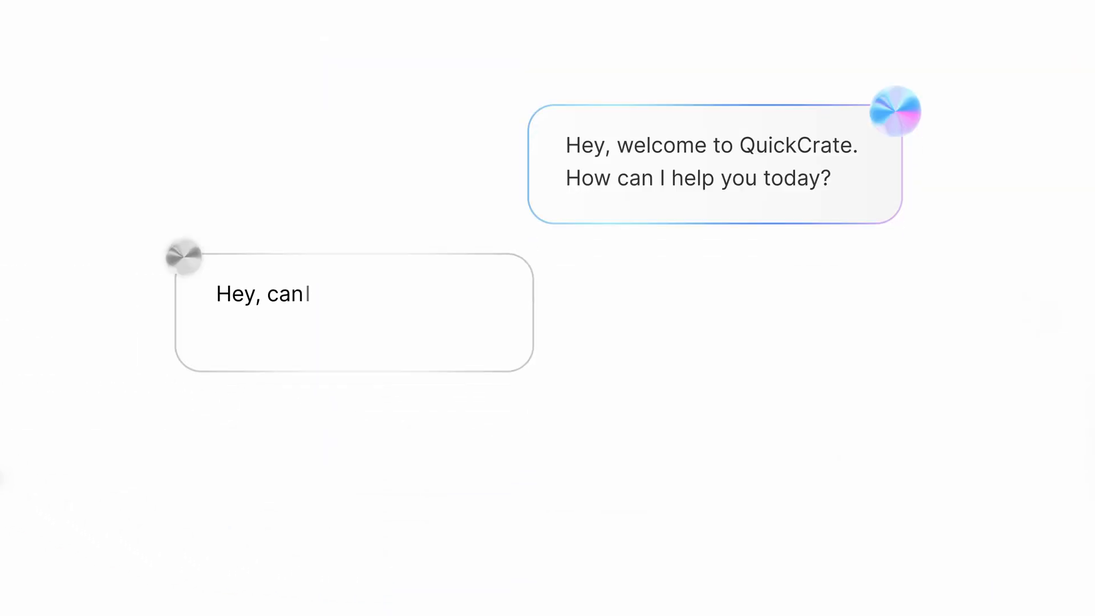
- Finish the test message with 'I check the status of my order?'
text(I check the status of my order?)
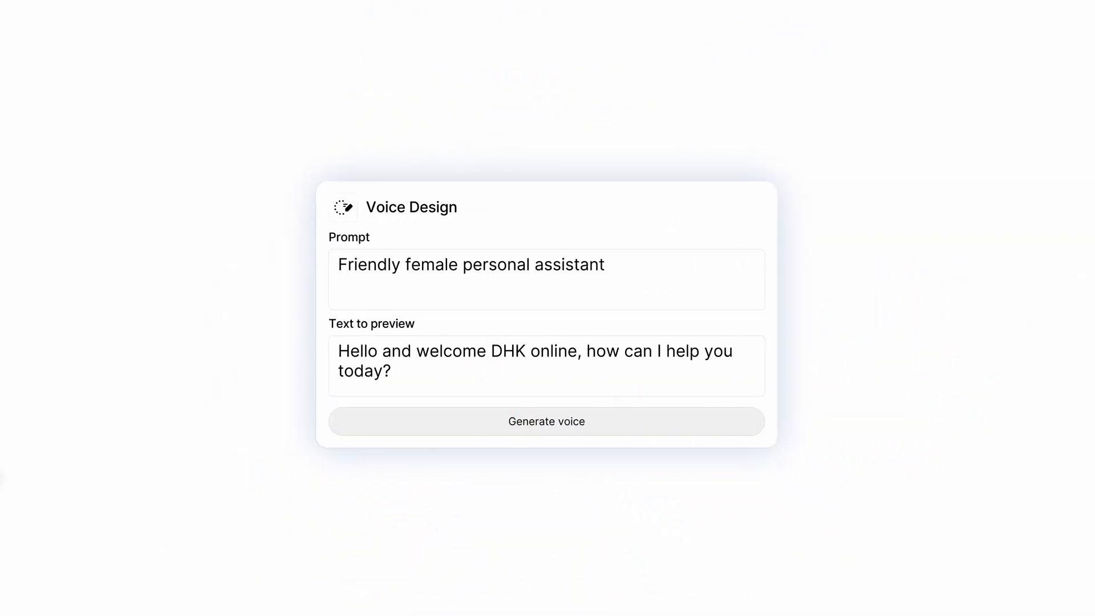
- Generate the friendly female personal assistant voice with its welcome preview line
click(545, 421)
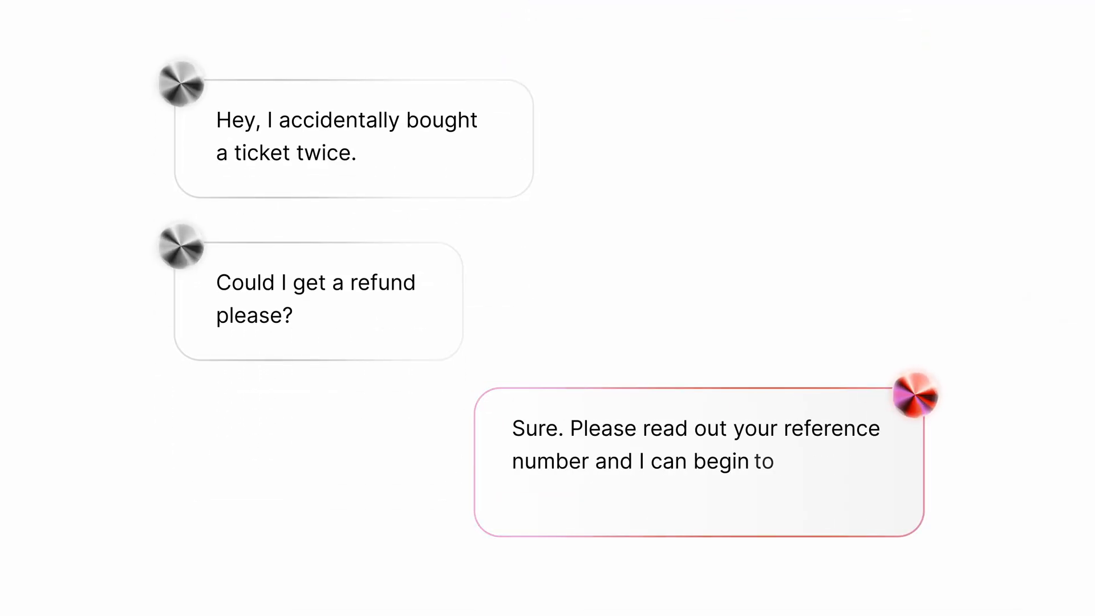
- Scroll through the call transcript summaries marked Success or Failure
scroll(down, 3)
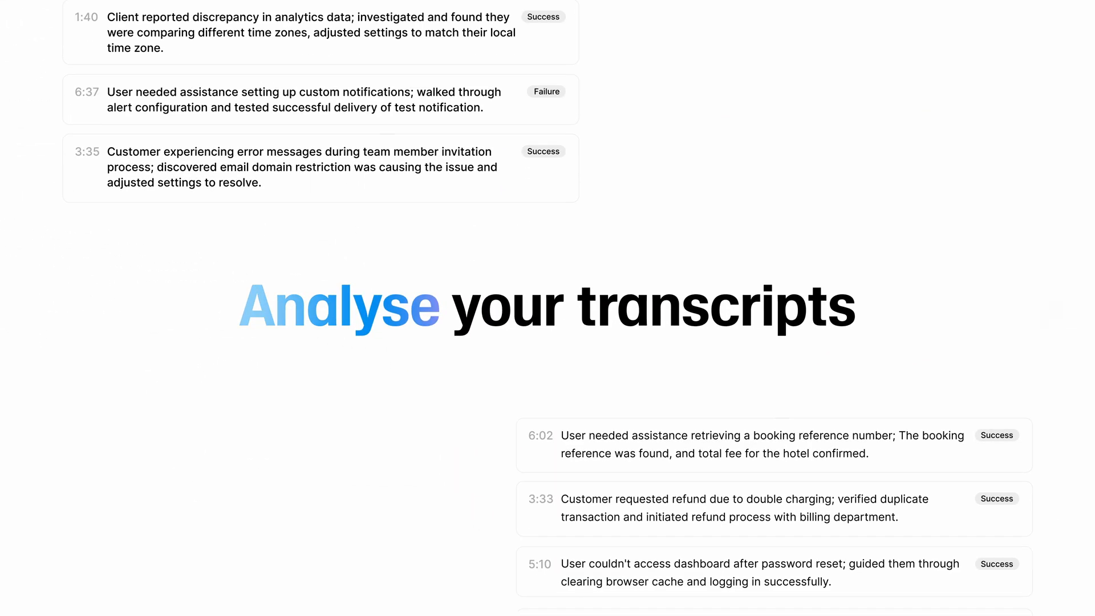
- Scroll past the reservation call's evaluation criteria and collected data to the 32-language message
scroll(down, 3)
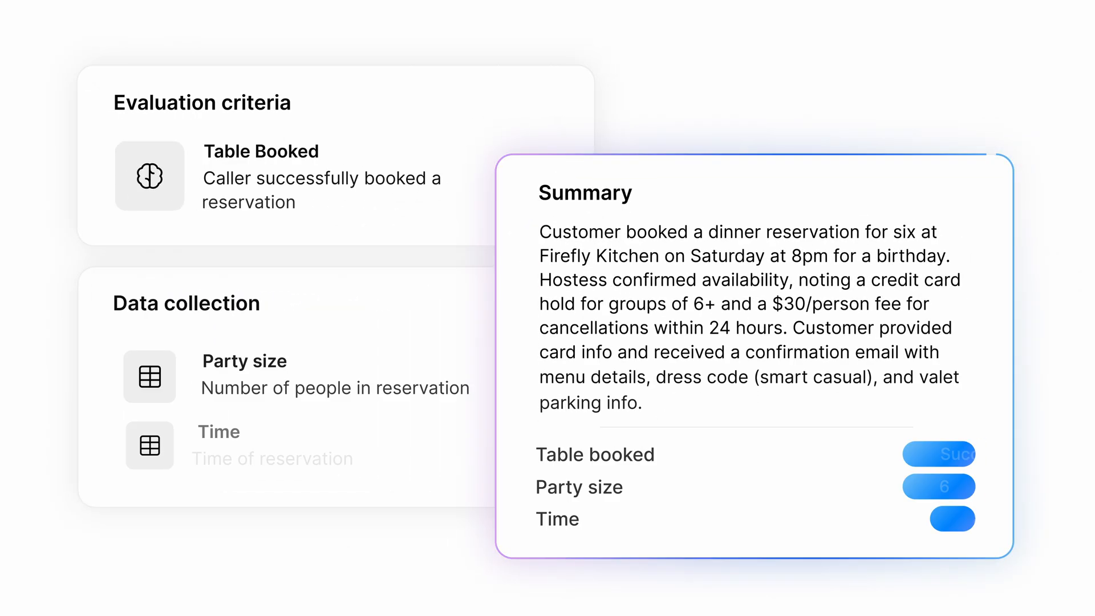
scroll(down, 3)
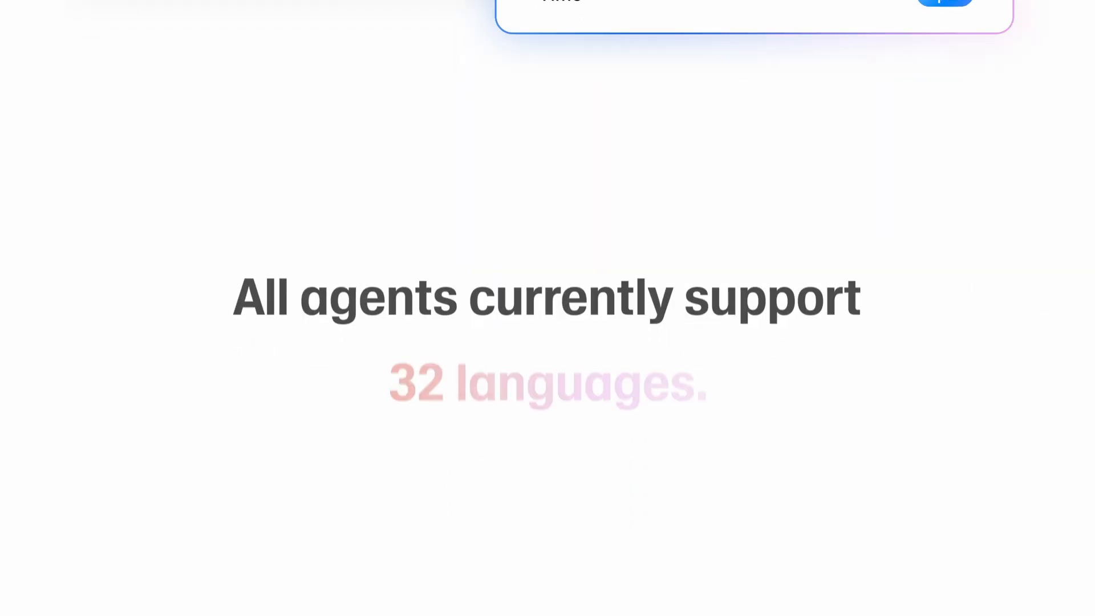